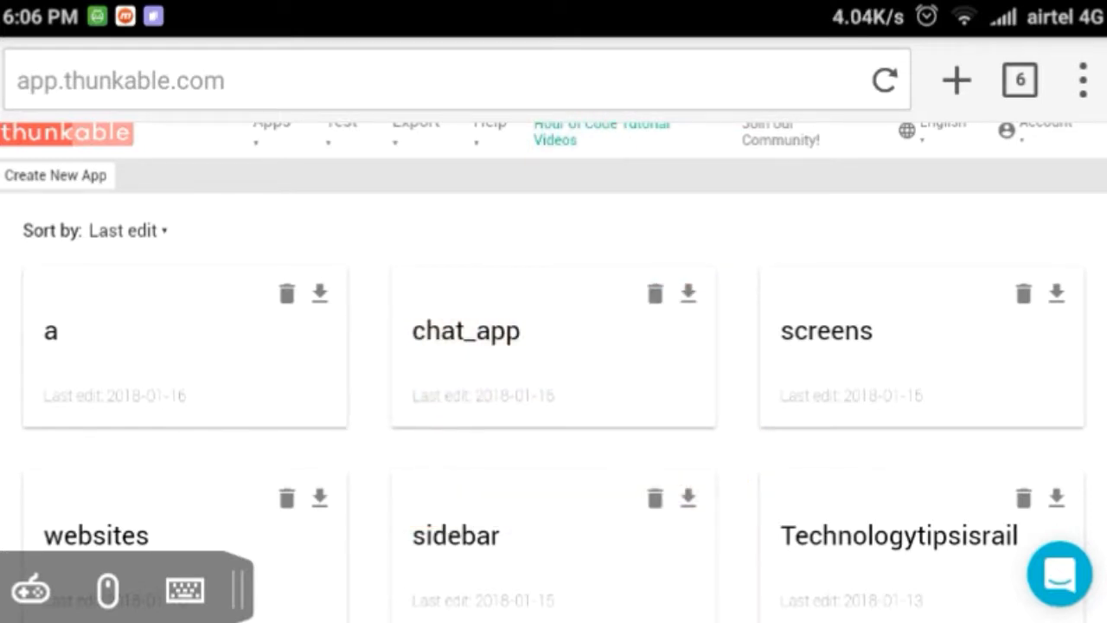
Step: Open app 'a' and review its two AdMob banners, interstitial and Fixed sizing
left_click(183, 346)
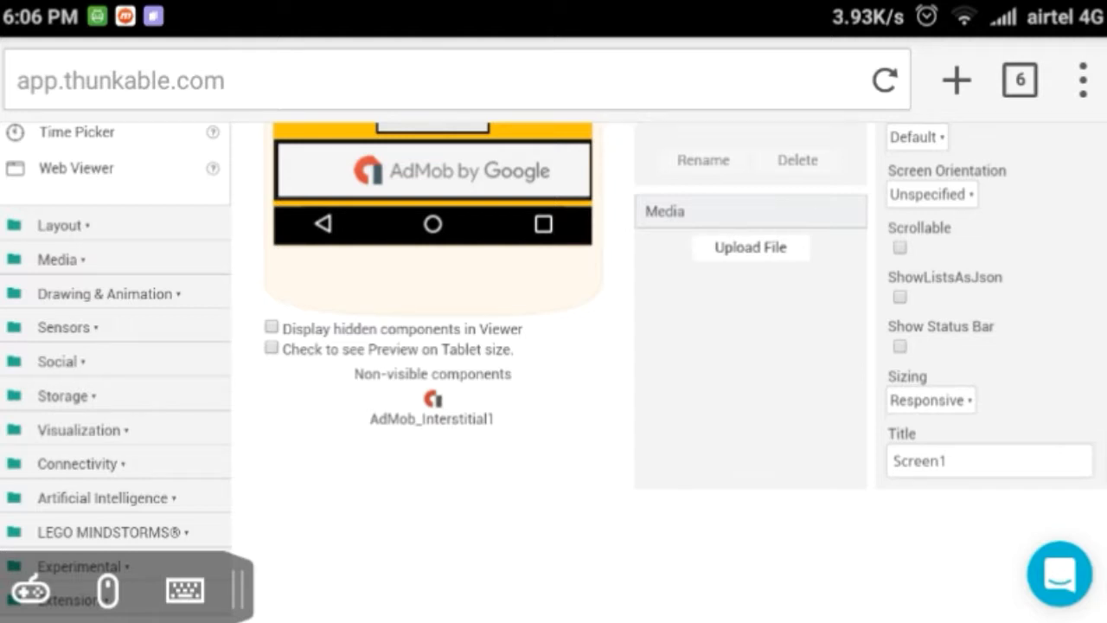
scroll("up", 3)
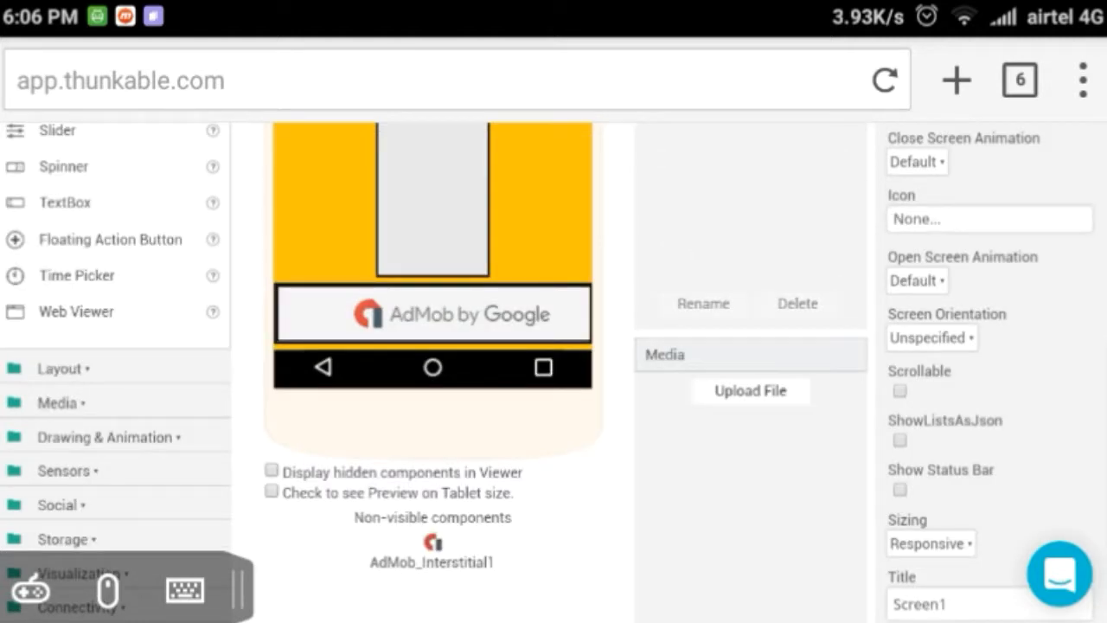
scroll("up", 3)
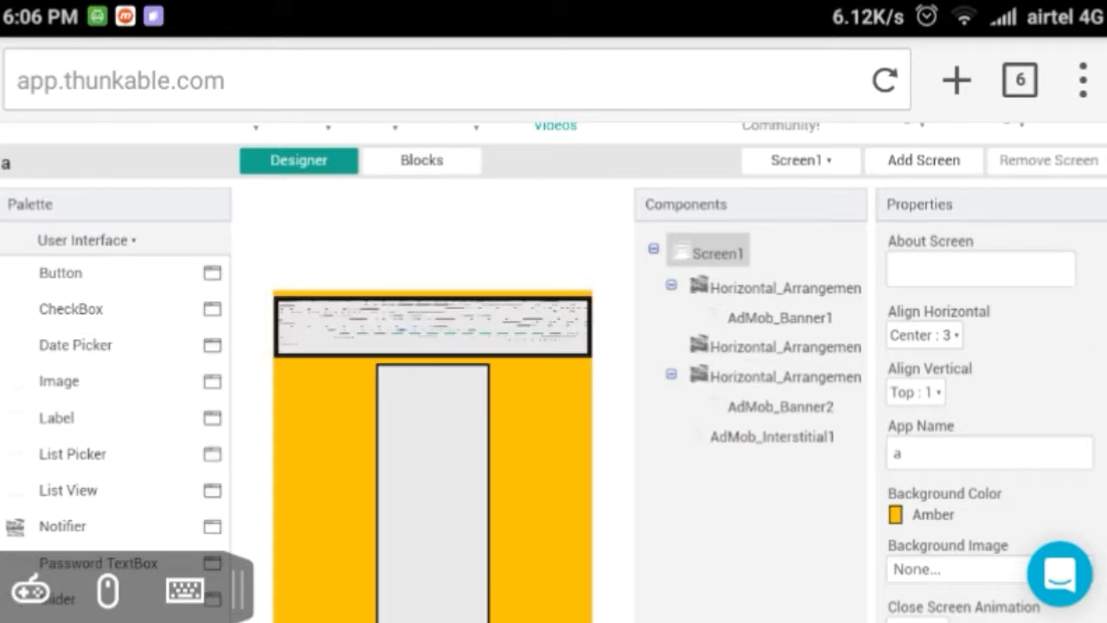
scroll("up", 3)
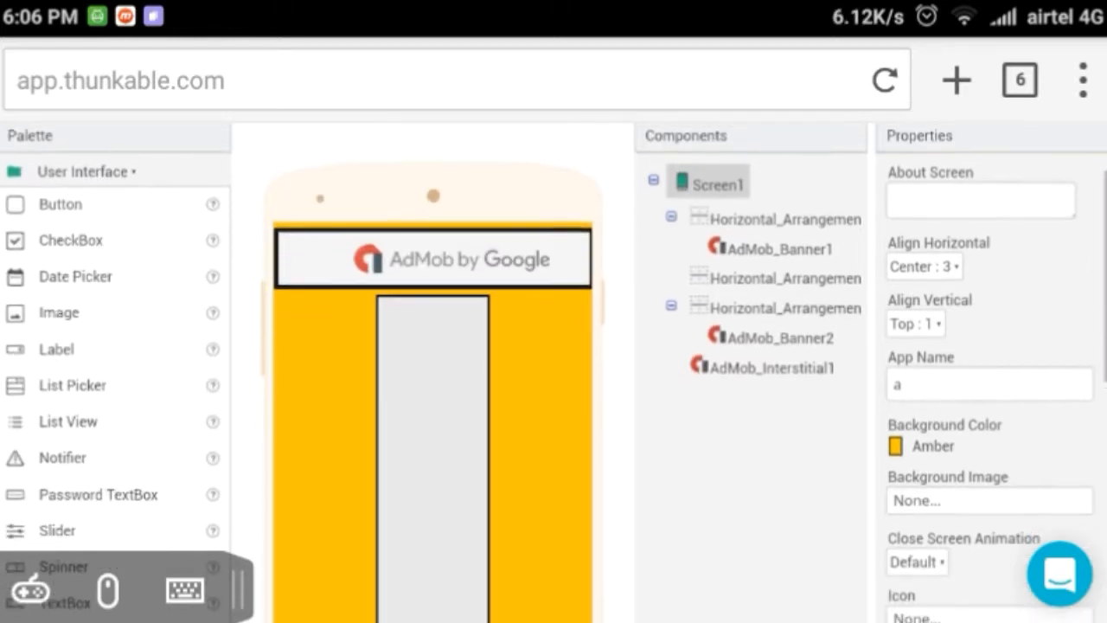
scroll("down", 3)
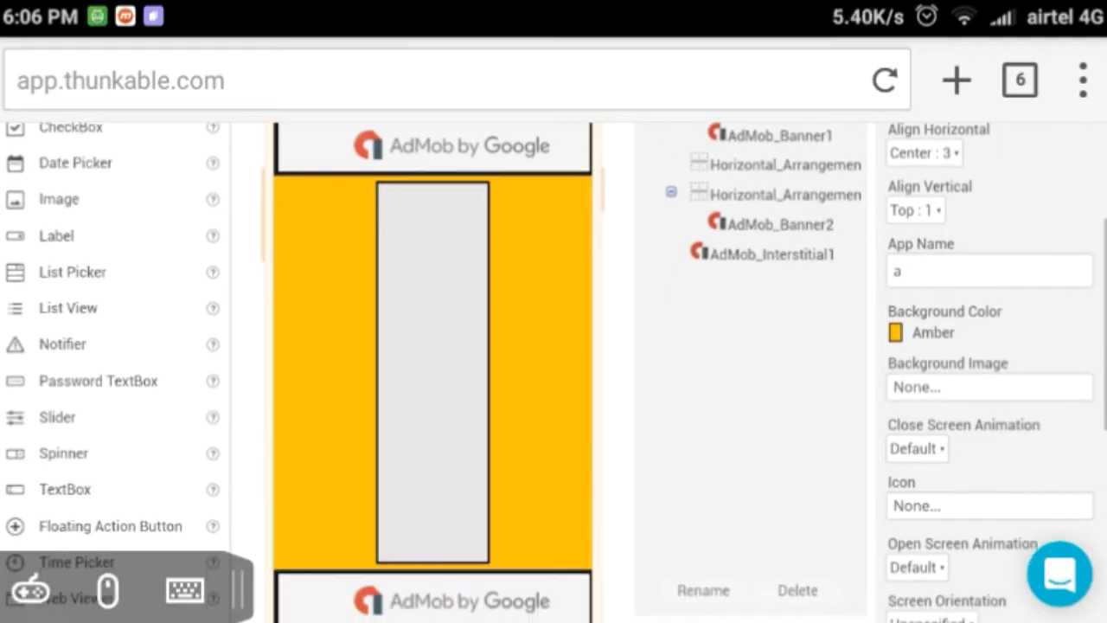
scroll("down", 3)
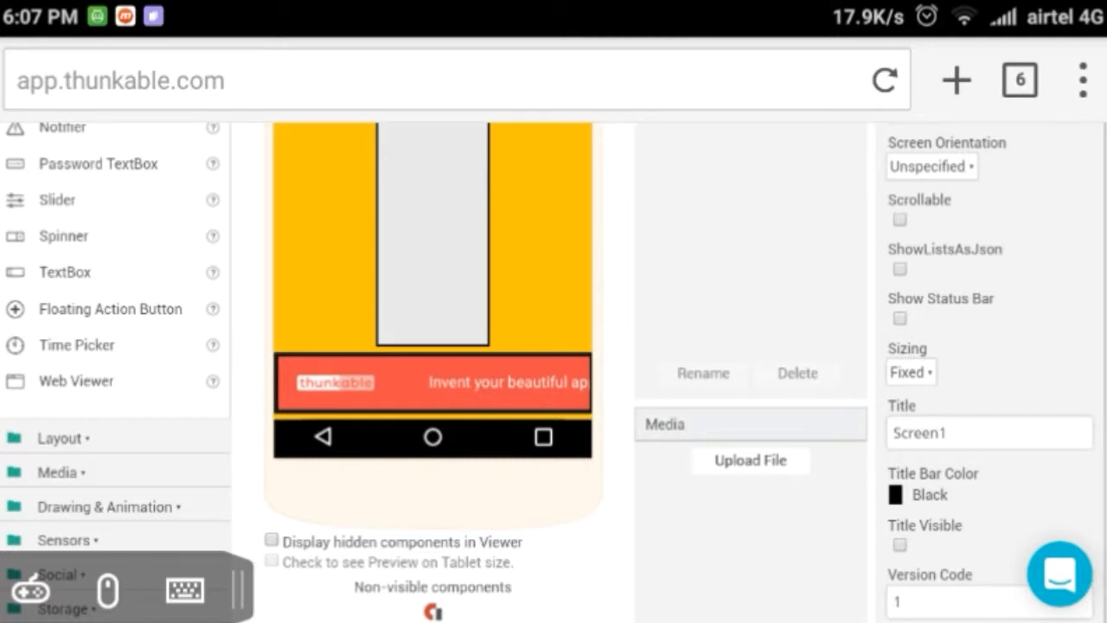
Step: Change Screen1's Sizing property from Fixed to Responsive
left_click(911, 372)
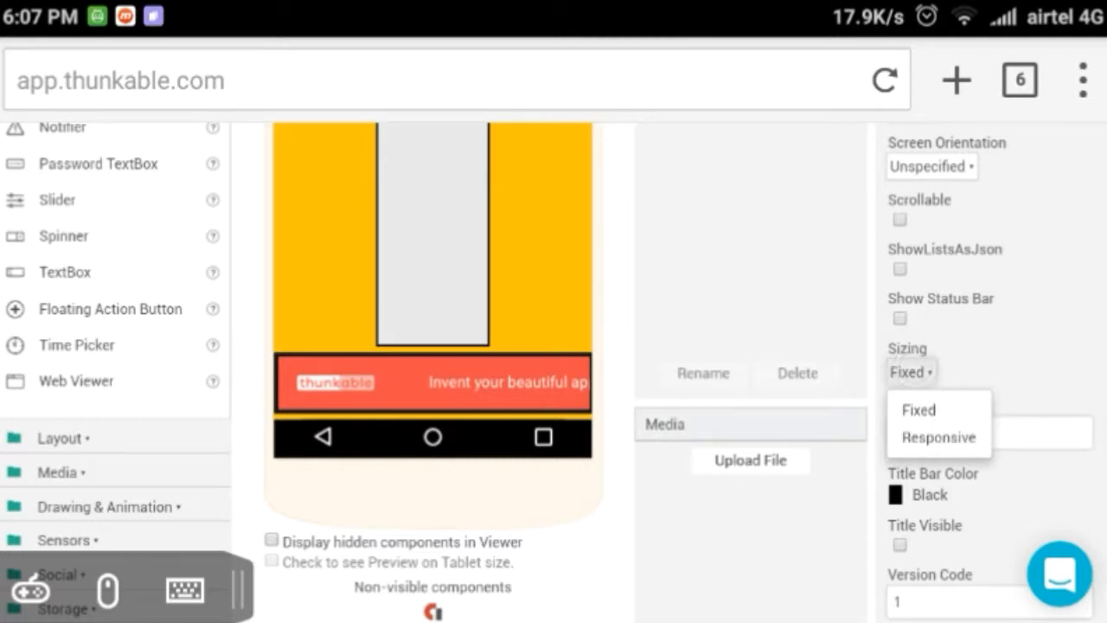
left_click(918, 437)
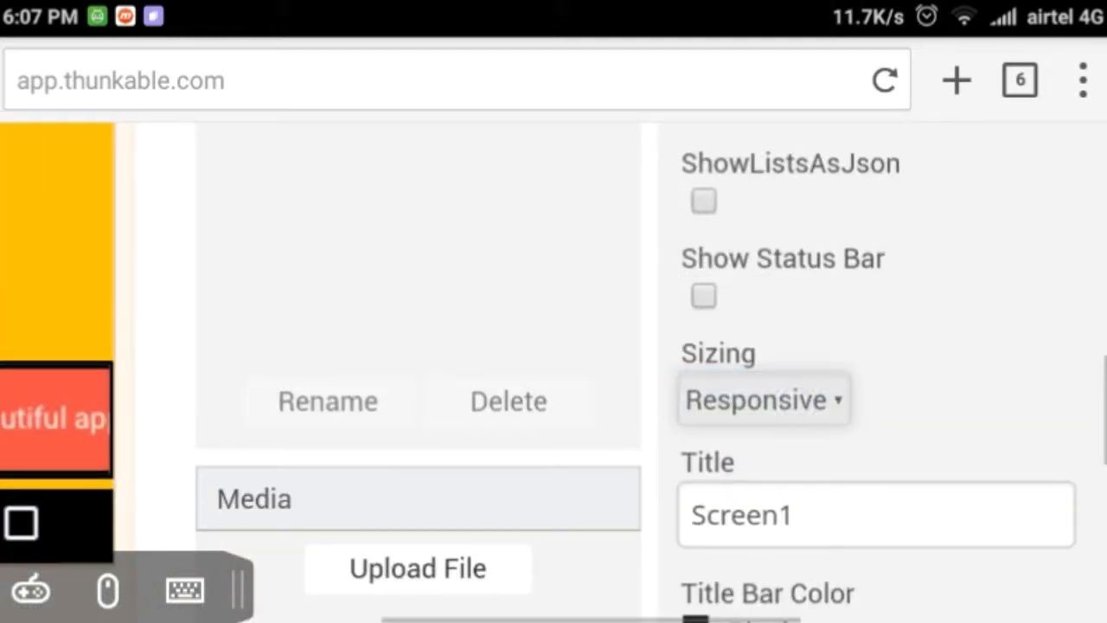
scroll("down", 3)
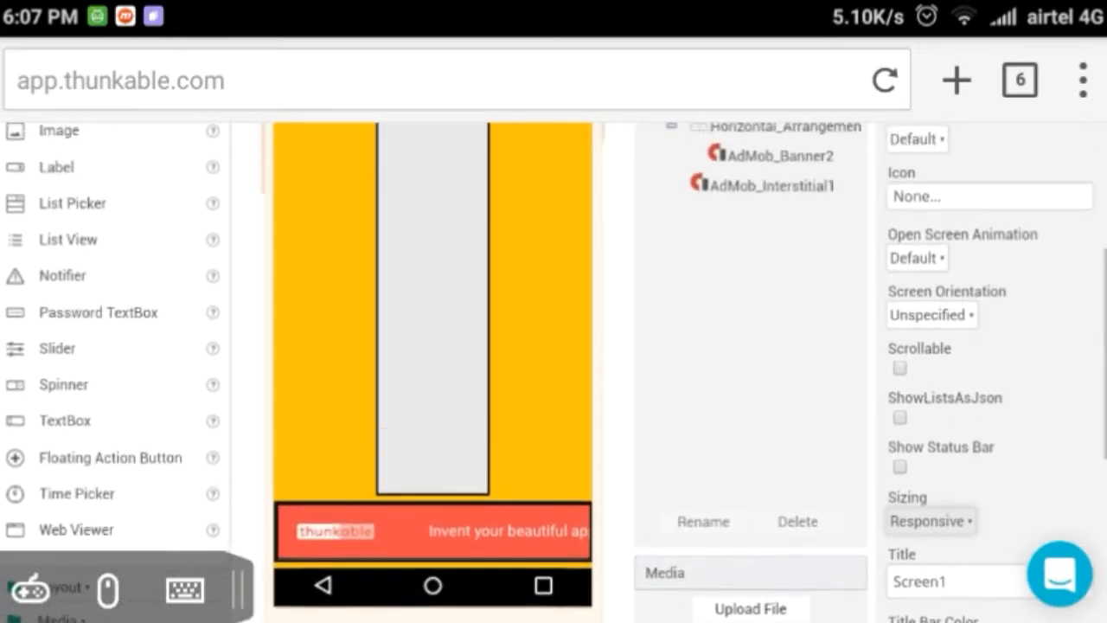
scroll("up", 3)
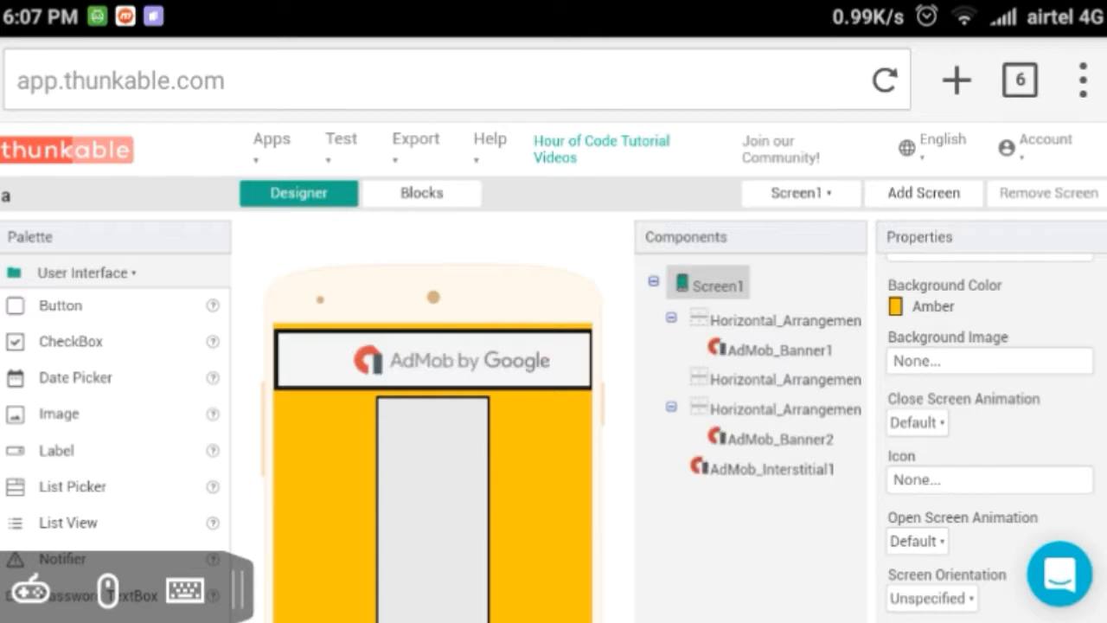
left_click(422, 193)
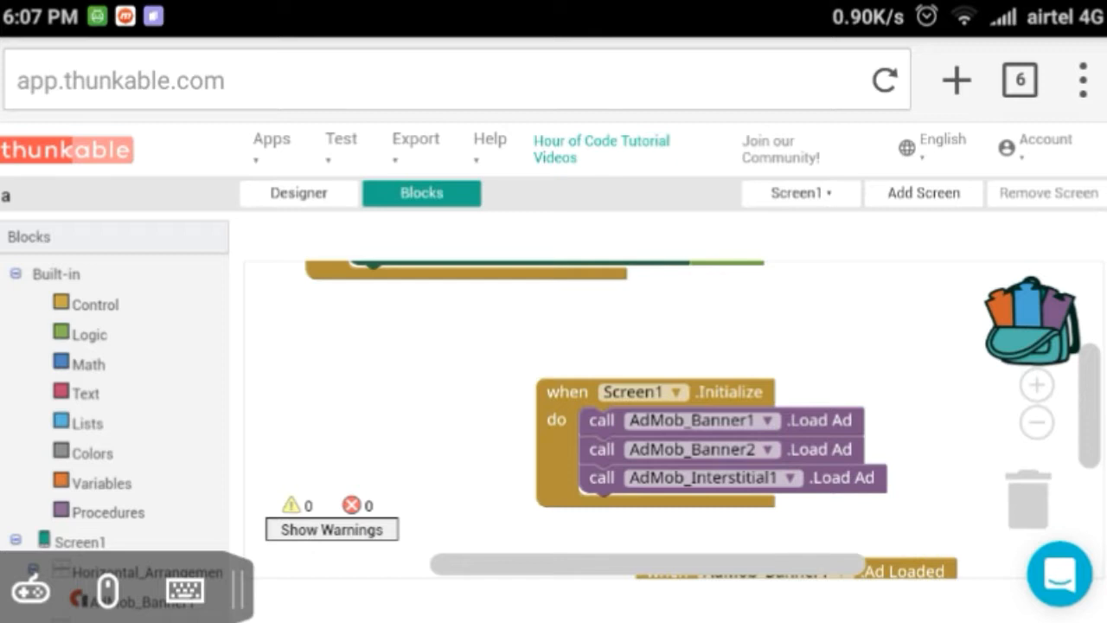
left_click(298, 193)
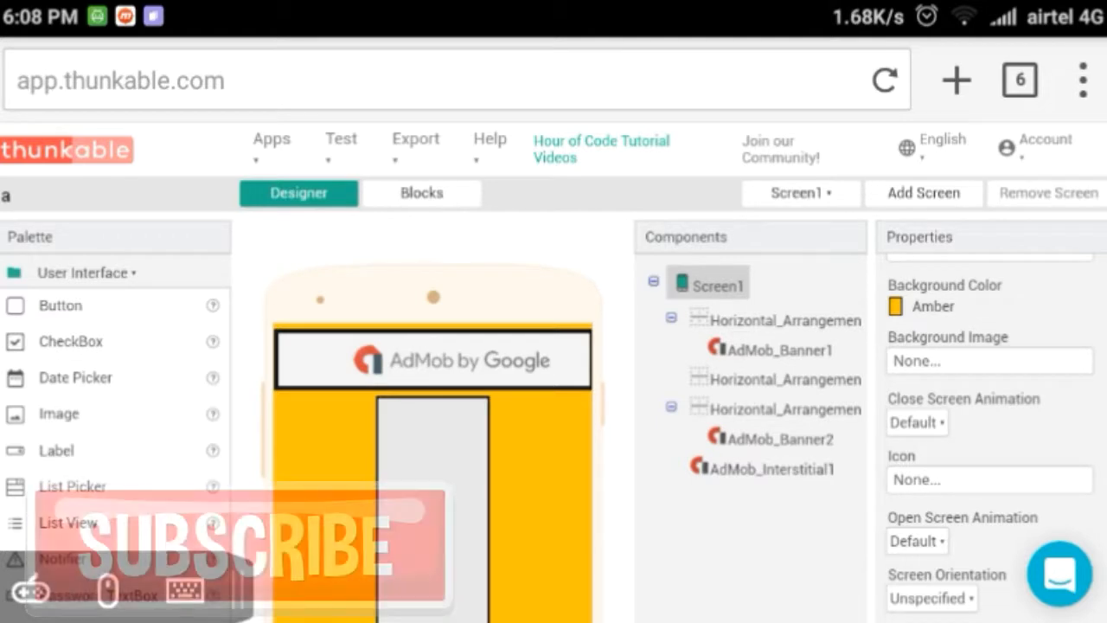
left_click(271, 142)
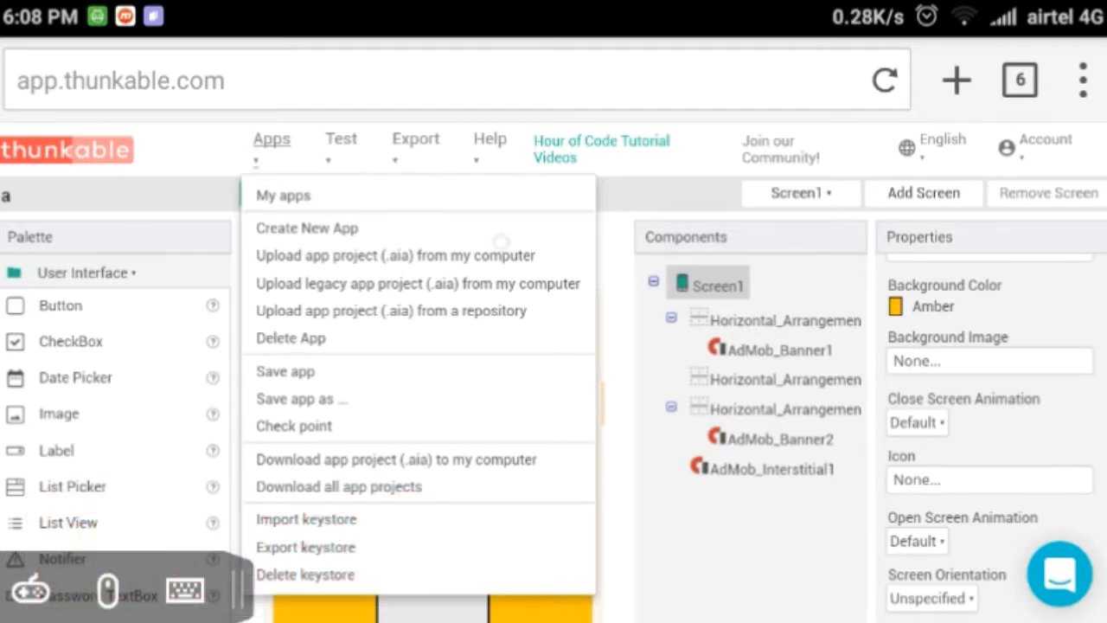
left_click(394, 255)
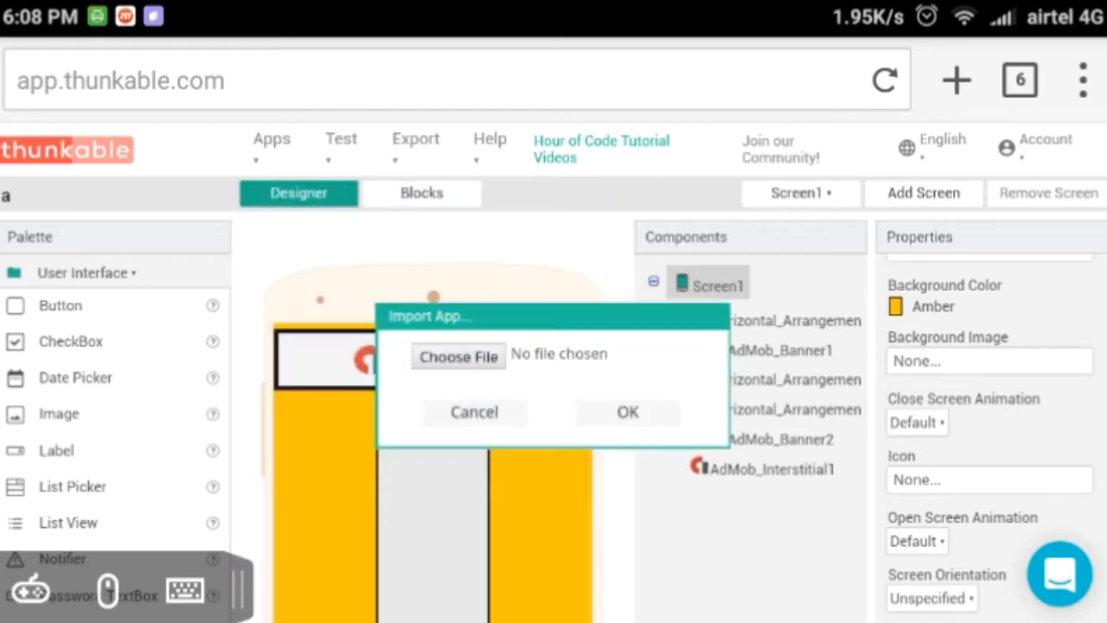
left_click(458, 357)
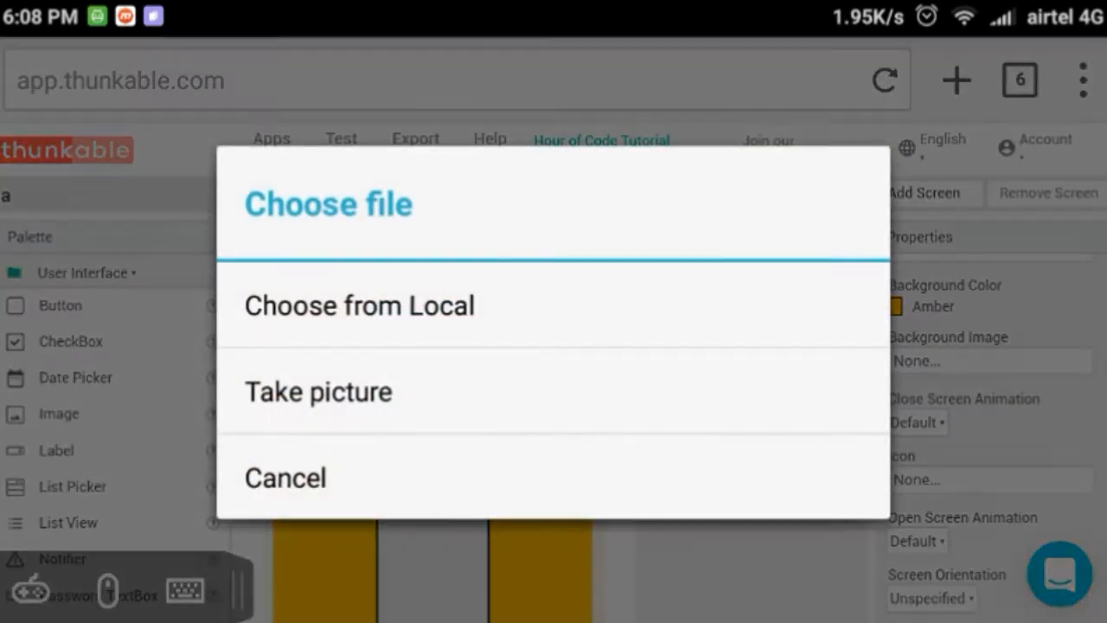
left_click(359, 305)
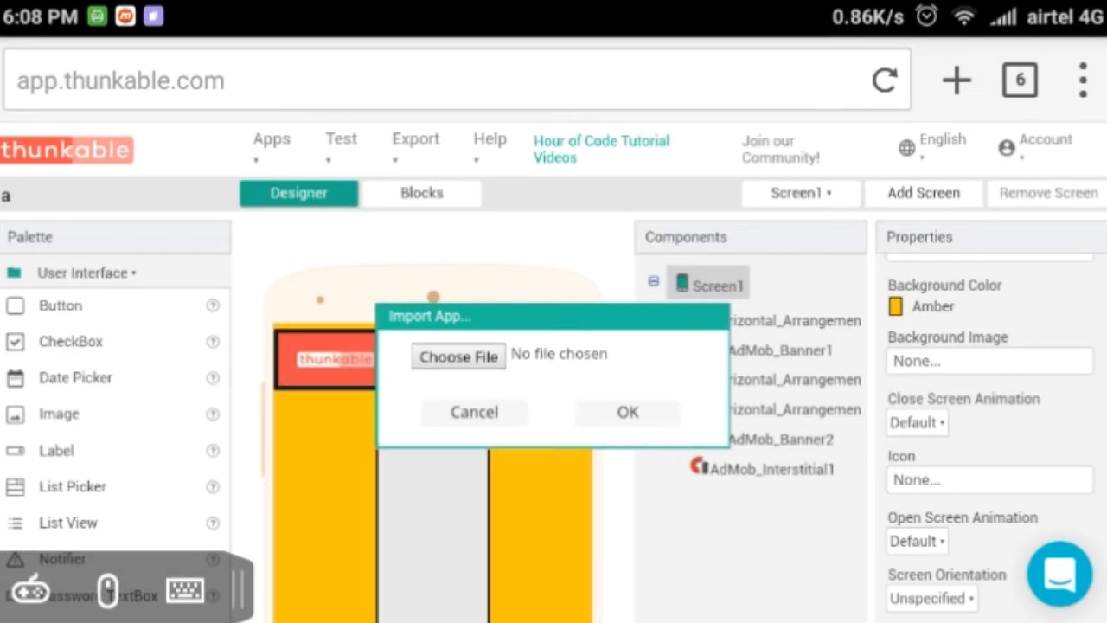
left_click(474, 412)
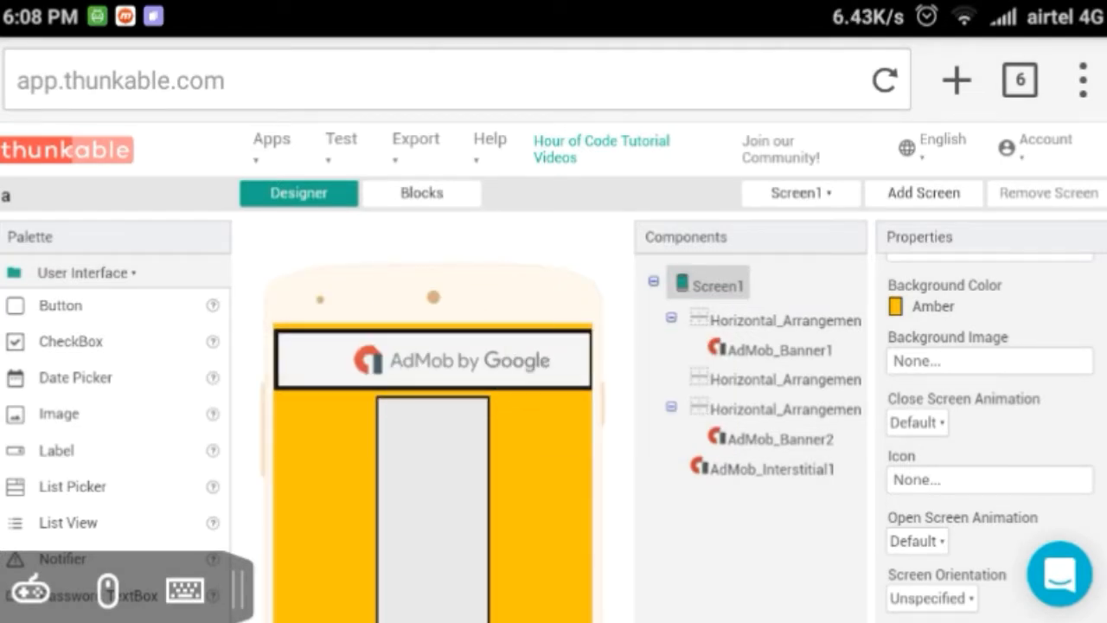
scroll("down", 3)
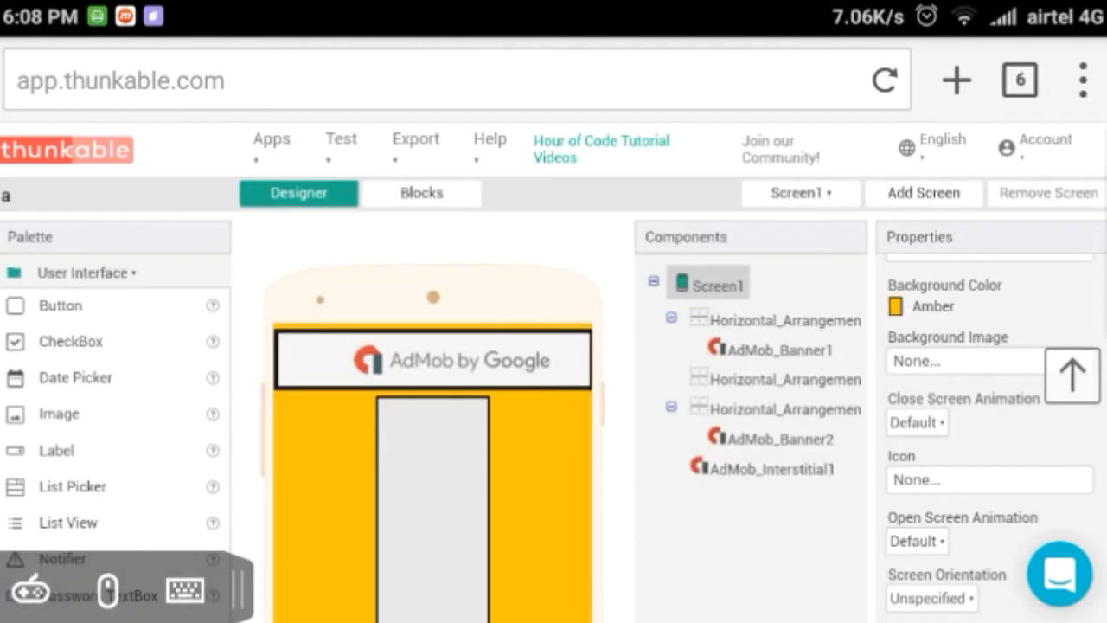
Step: View the AdMob_Banner Ad Loaded blocks that set Visible to true
left_click(421, 192)
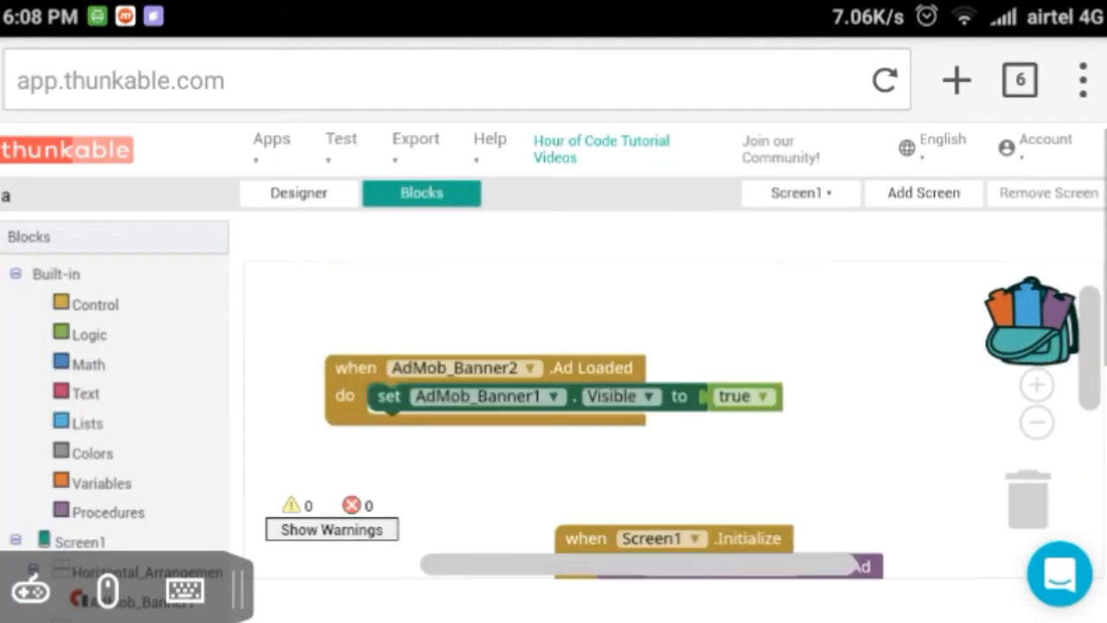
scroll("up", 3)
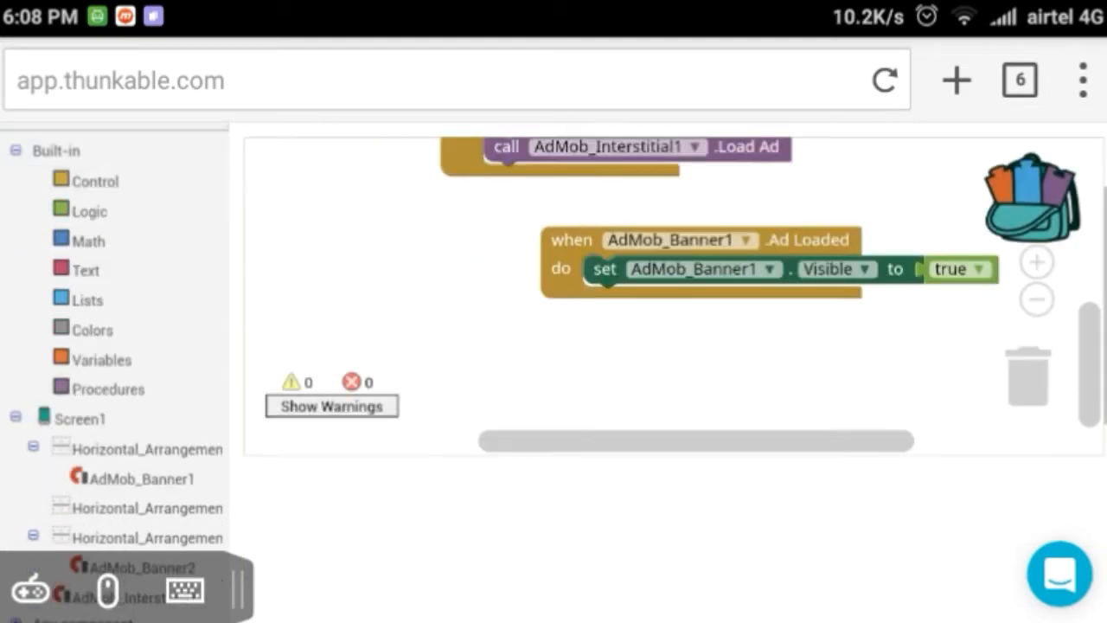
scroll("up", 3)
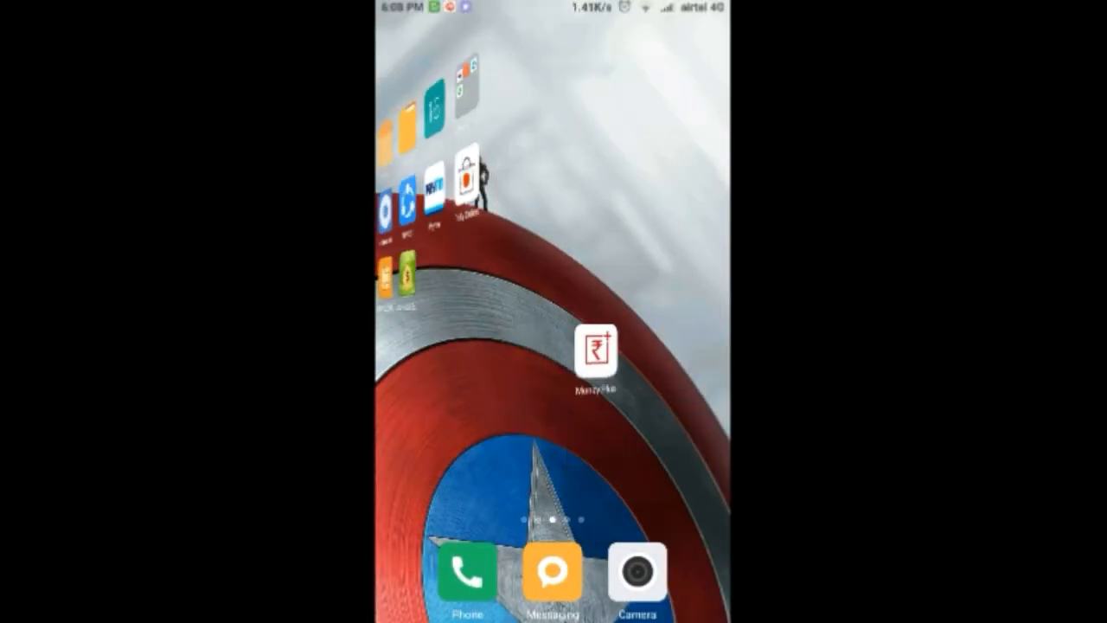
Step: Launch the installed app on the phone to show top and bottom ad banners
left_click(596, 355)
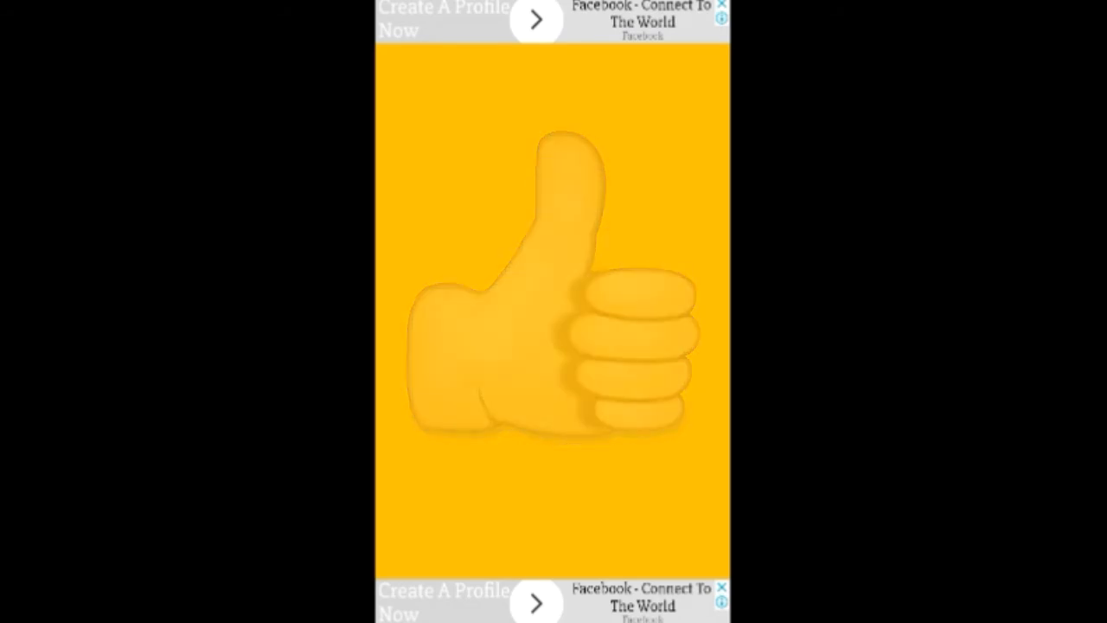